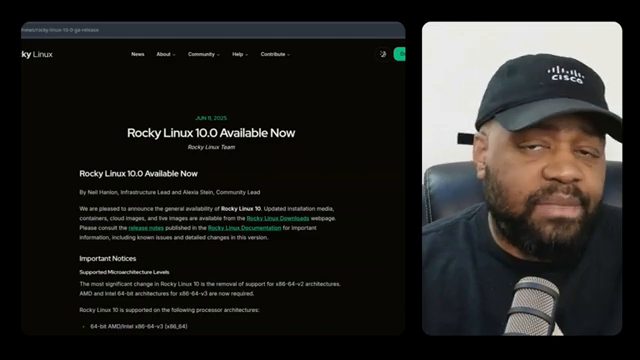
Scroll through the Rocky Linux 10 release notes on architectures and installer changes.
{"action": "scroll", "scroll_direction": "down", "scroll_amount": 3}
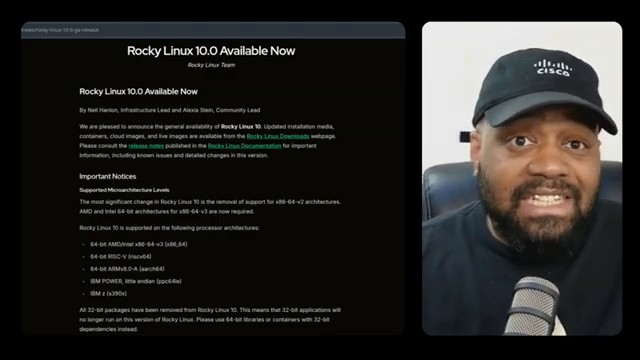
{"action": "scroll", "scroll_direction": "down", "scroll_amount": 3}
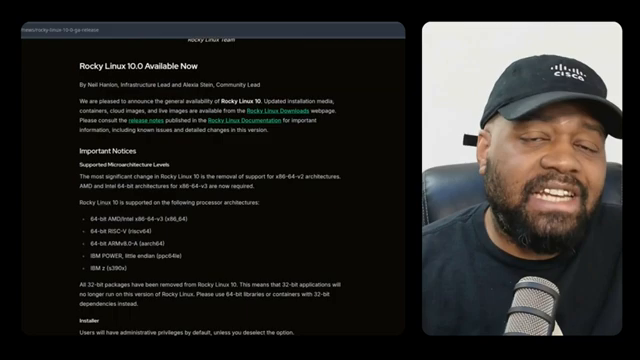
{"action": "scroll", "scroll_direction": "down", "scroll_amount": 3}
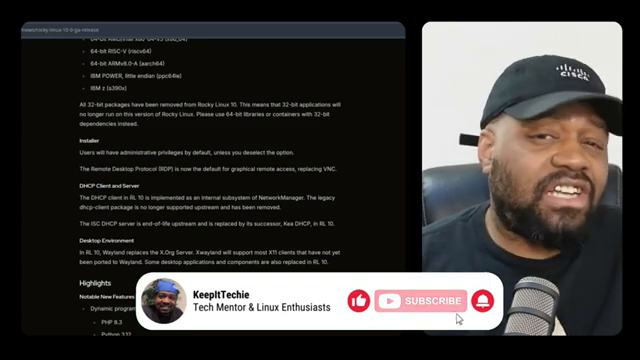
{"action": "scroll", "scroll_direction": "down", "scroll_amount": 3}
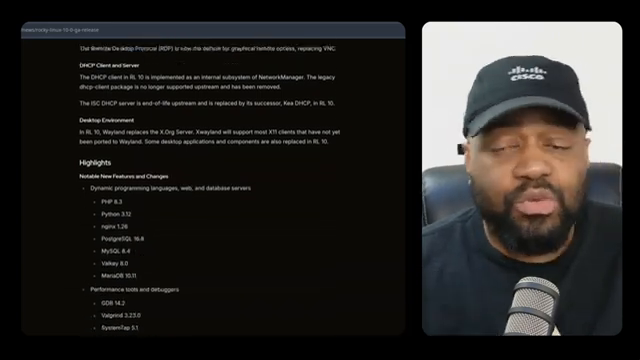
{"action": "scroll", "scroll_direction": "down", "scroll_amount": 3}
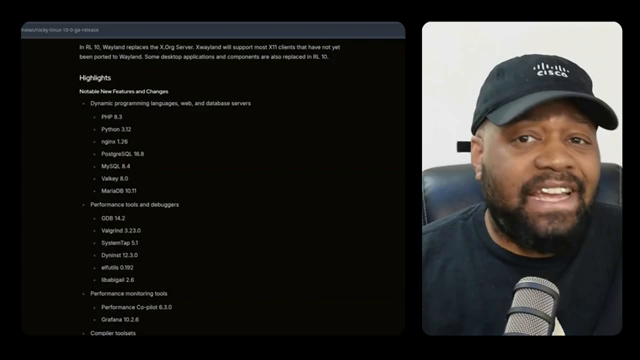
{"action": "scroll", "scroll_direction": "down", "scroll_amount": 3}
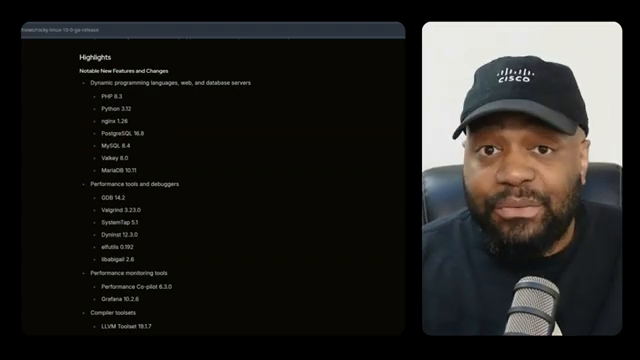
{"action": "scroll", "scroll_direction": "down", "scroll_amount": 3}
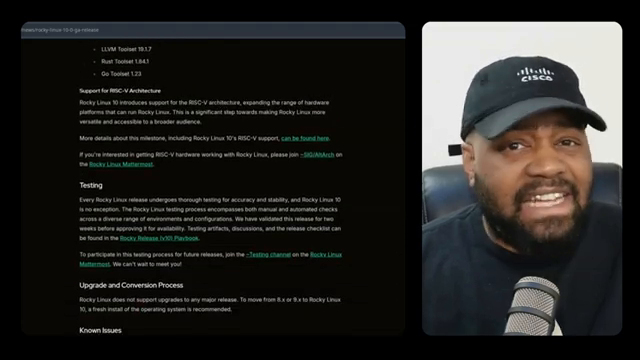
{"action": "scroll", "scroll_direction": "down", "scroll_amount": 3}
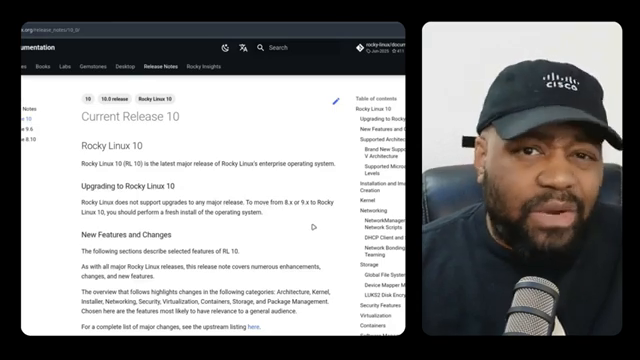
Reach the Kernel section and highlight the sentence stating the 6.12.0 default kernel.
{"action": "scroll", "scroll_direction": "down", "scroll_amount": 3}
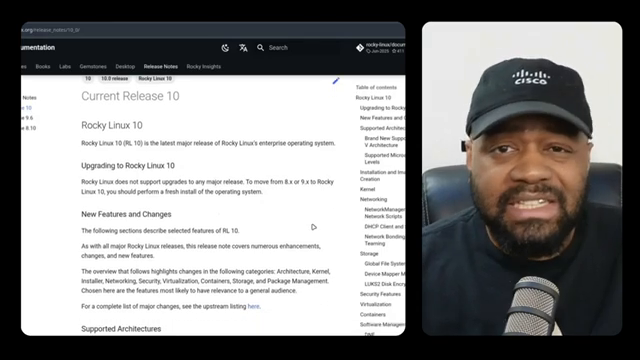
{"action": "scroll", "scroll_direction": "down", "scroll_amount": 3}
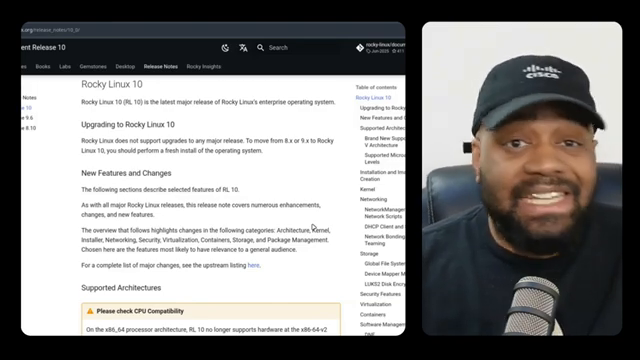
{"action": "scroll", "scroll_direction": "down", "scroll_amount": 3}
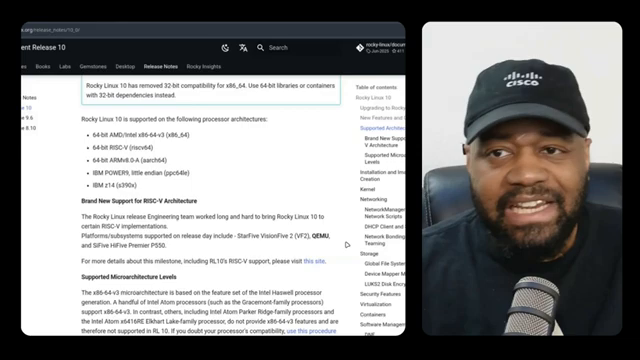
{"action": "scroll", "scroll_direction": "down", "scroll_amount": 3}
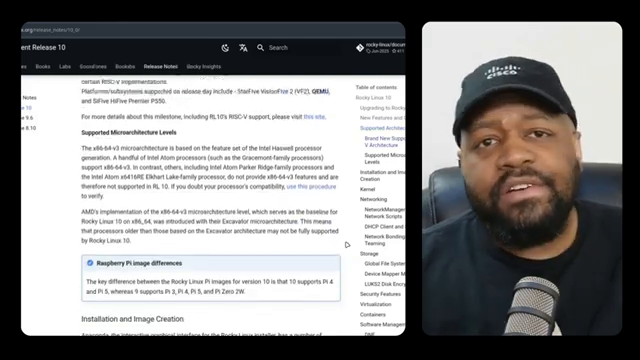
{"action": "scroll", "scroll_direction": "down", "scroll_amount": 3}
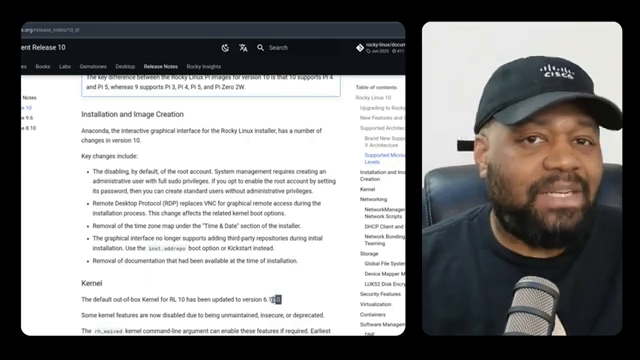
{"action": "triple_click", "coordinate": [180, 301]}
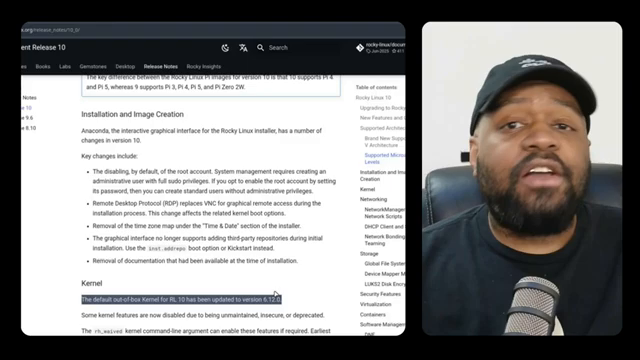
{"action": "scroll", "scroll_direction": "down", "scroll_amount": 3}
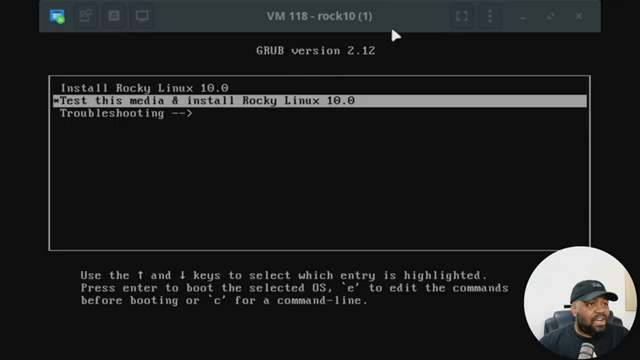
{"action": "mouse_move", "coordinate": [336, 187]}
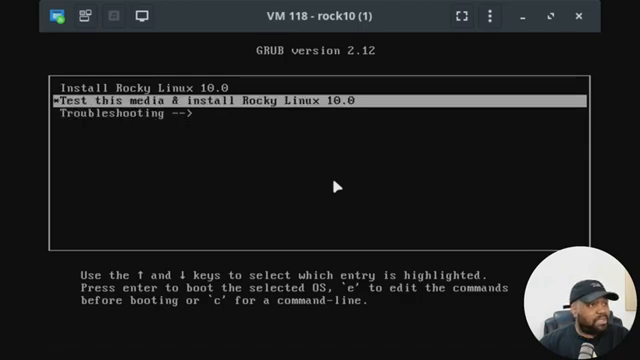
Browse the Troubleshooting boot options, then boot Install Rocky Linux 10.0.
{"action": "key", "text": "Down"}
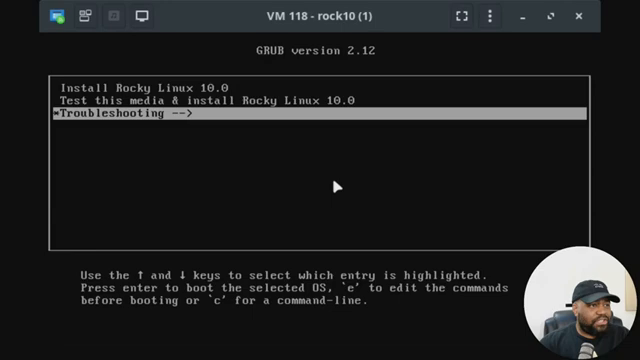
{"action": "key", "text": "Return"}
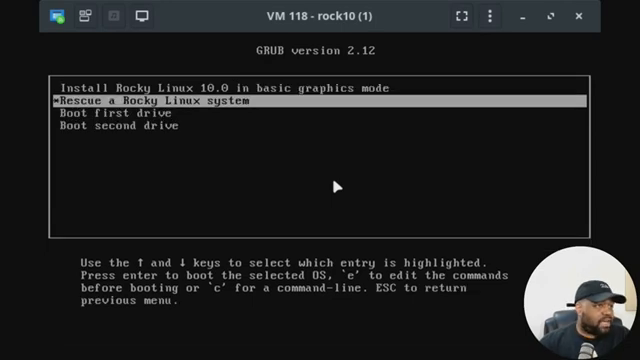
{"action": "key", "text": "Down"}
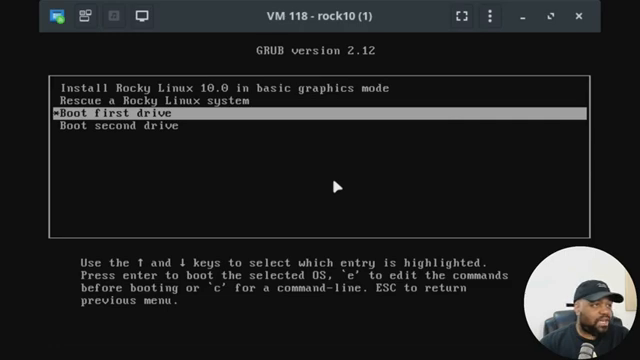
{"action": "key", "text": "Up"}
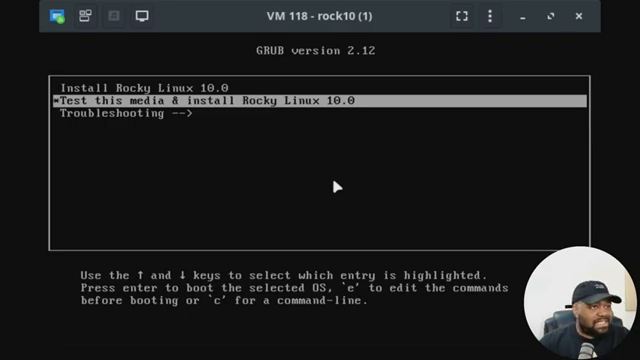
{"action": "key", "text": "Up"}
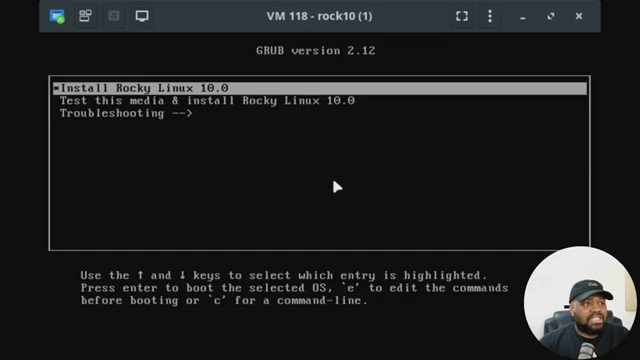
{"action": "key", "text": "Return"}
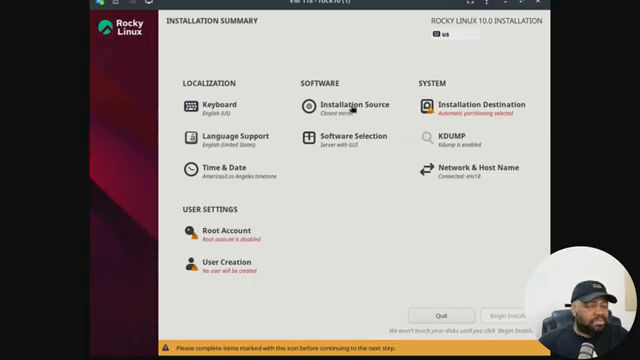
Review the installation source, then open Installation Destination under System.
{"action": "left_click", "coordinate": [487, 104]}
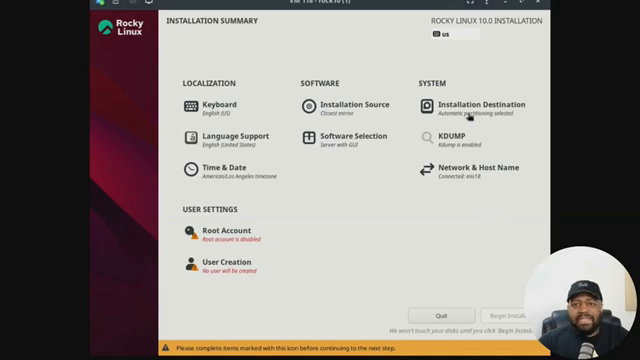
{"action": "mouse_move", "coordinate": [460, 110]}
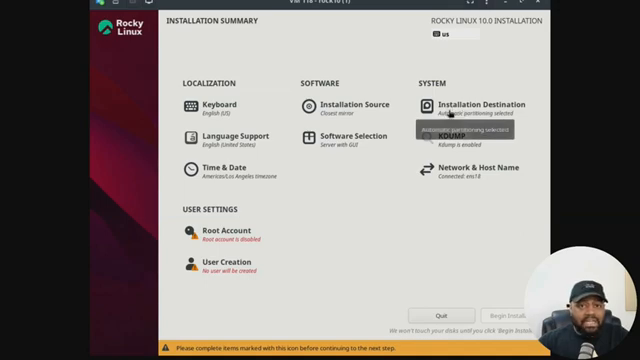
{"action": "left_click", "coordinate": [480, 104]}
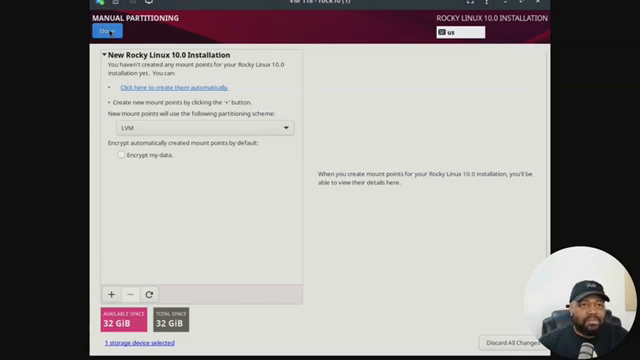
Leave Manual Partitioning preserving current selections, and confirm Automatic partitioning.
{"action": "left_click", "coordinate": [107, 32]}
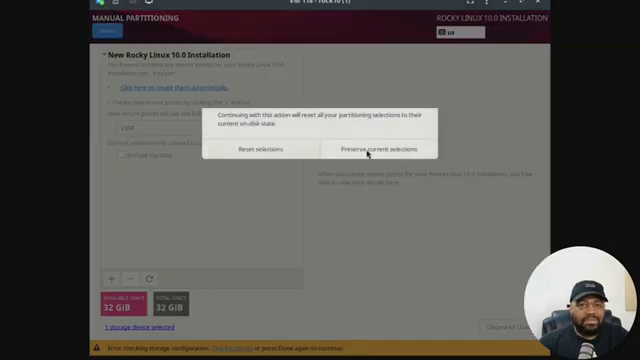
{"action": "left_click", "coordinate": [371, 147]}
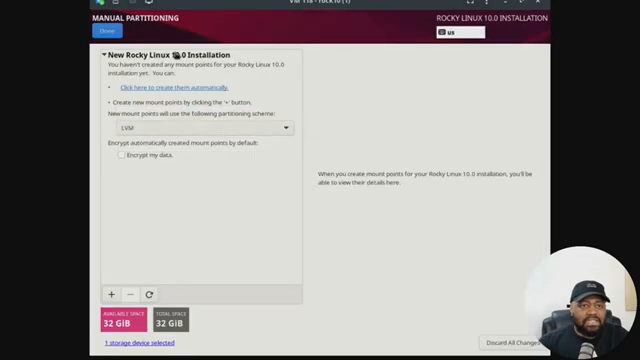
{"action": "left_click", "coordinate": [146, 81]}
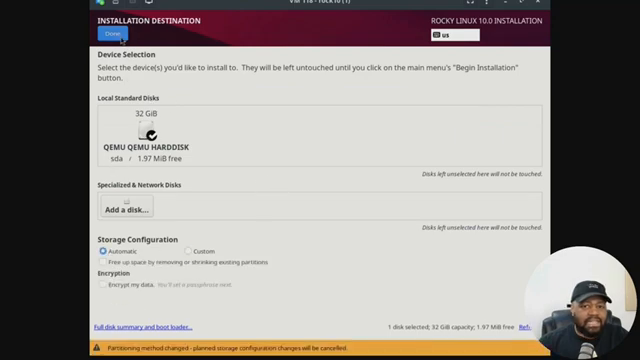
{"action": "left_click", "coordinate": [101, 37]}
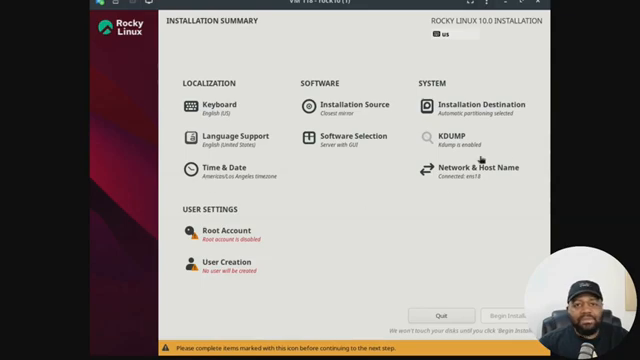
Open Software Selection and scroll through the Workstation add-on software list.
{"action": "left_click", "coordinate": [335, 133]}
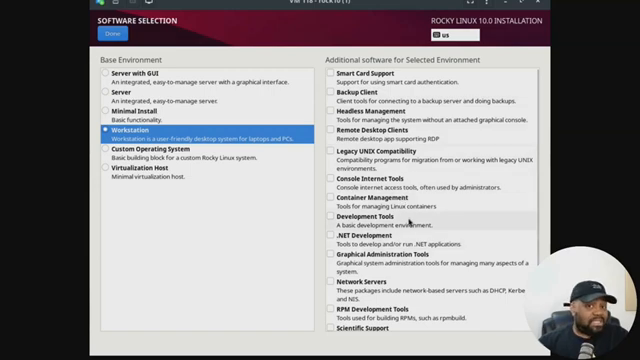
{"action": "scroll", "scroll_direction": "down", "scroll_amount": 3}
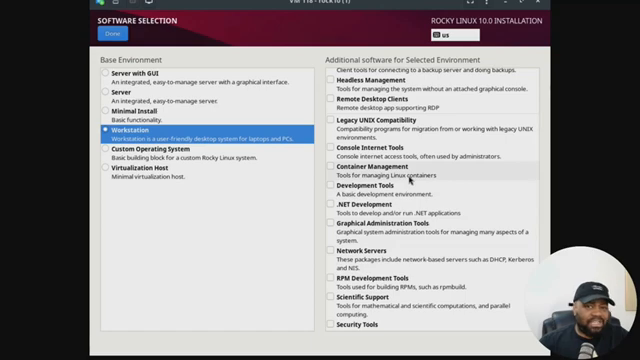
{"action": "scroll", "scroll_direction": "down", "scroll_amount": 3}
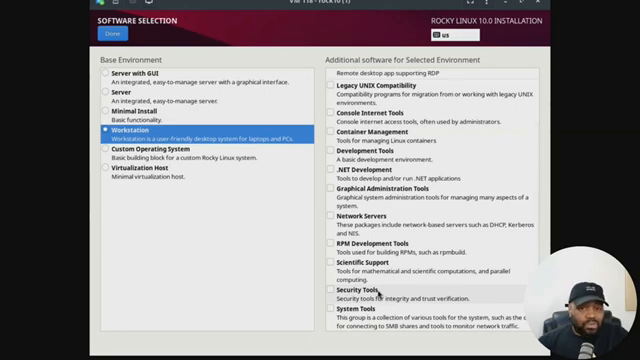
{"action": "scroll", "scroll_direction": "up", "scroll_amount": 3}
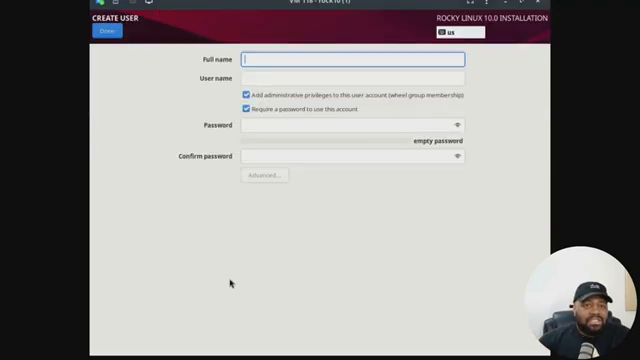
Enter 'josh' as the user and grant administrative privileges.
{"action": "type", "text": "josh"}
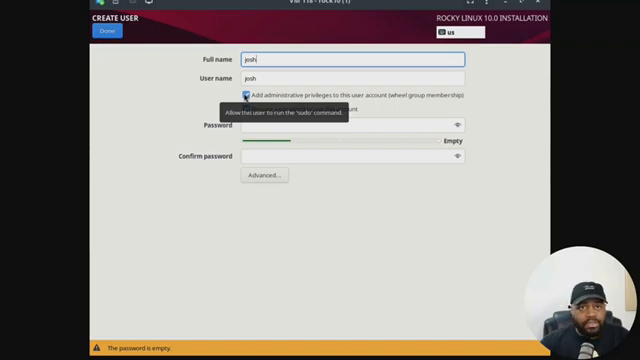
{"action": "left_click", "coordinate": [247, 95]}
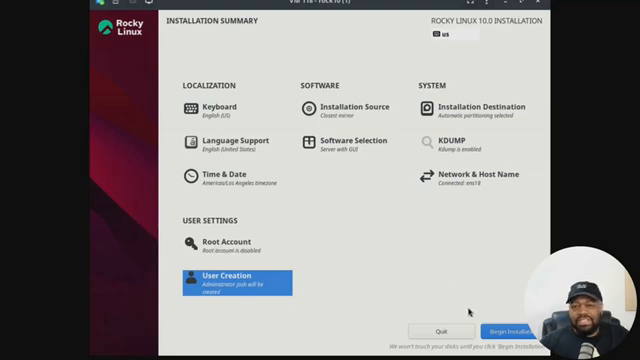
{"action": "mouse_move", "coordinate": [310, 295]}
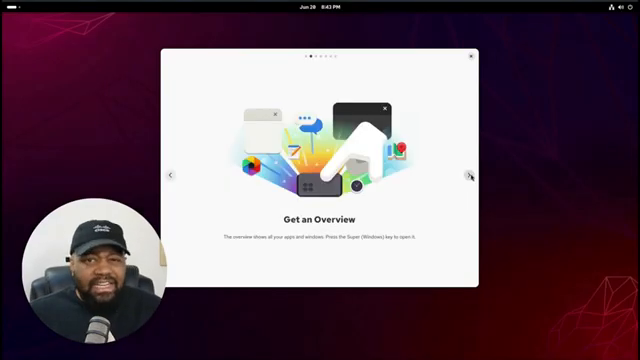
Page forward through two GNOME Tour pages.
{"action": "left_click", "coordinate": [470, 176]}
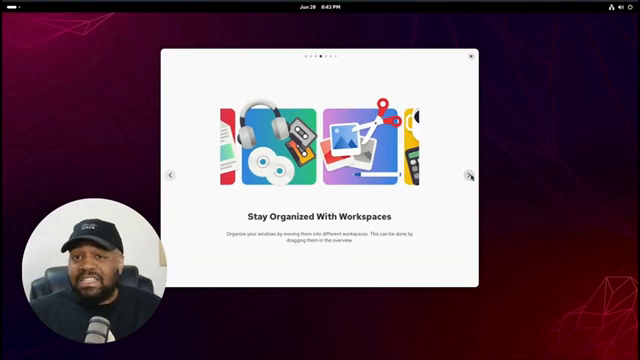
{"action": "left_click", "coordinate": [471, 175]}
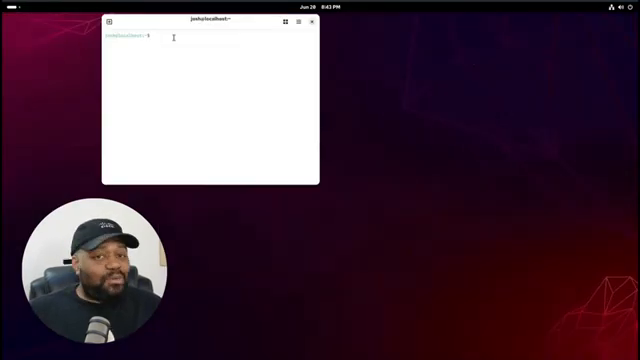
Run 'sudo dnf update', then 'sudo uname -r' to show the kernel version.
{"action": "type", "text": "sudo dnf up"}
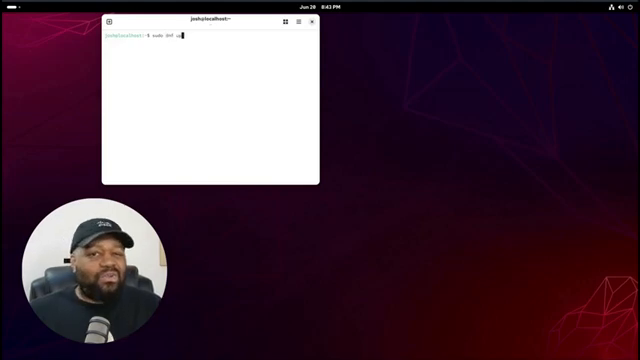
{"action": "key", "text": "Return"}
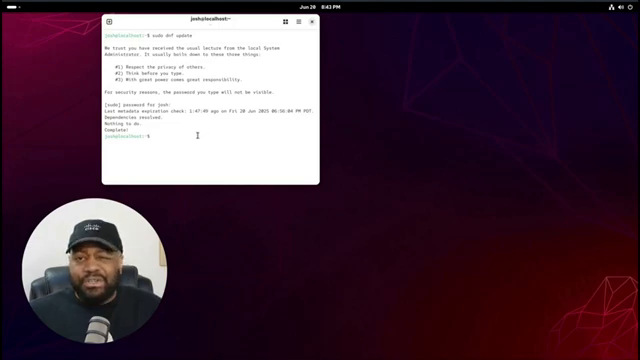
{"action": "type", "text": "sudo uname -r"}
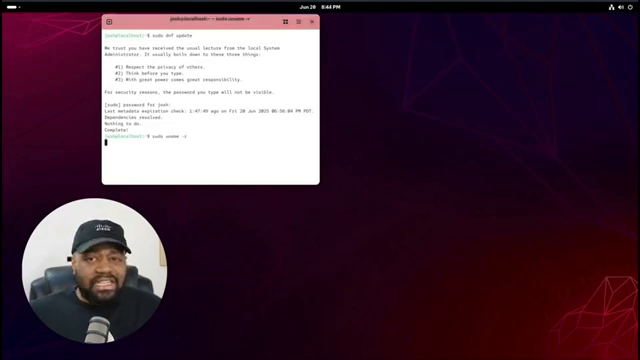
{"action": "key", "text": "Return"}
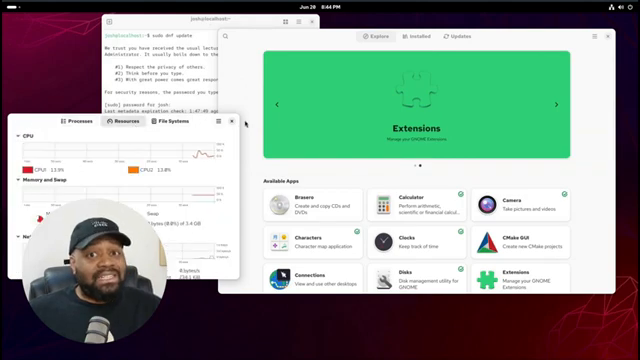
From the Super overview, set the red landscape image as the desktop wallpaper.
{"action": "key", "text": "Super"}
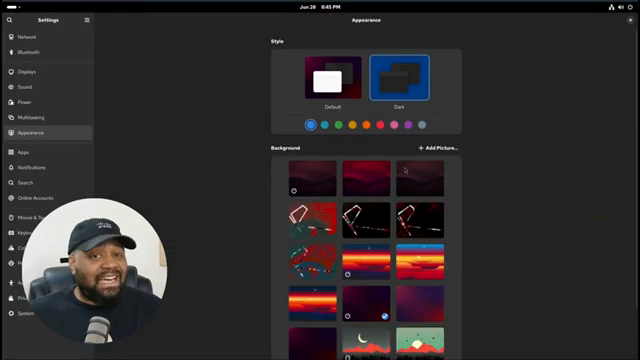
{"action": "left_click", "coordinate": [378, 185]}
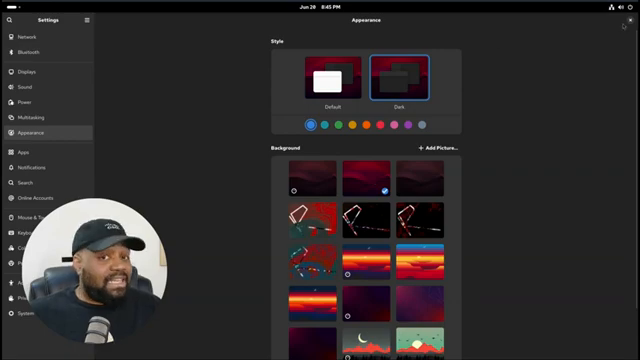